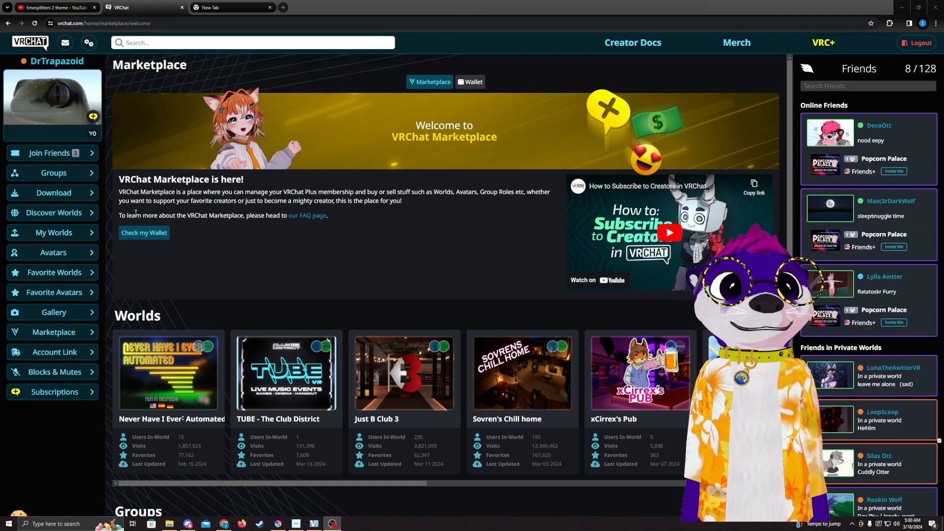
{"action": "mouse_move", "coordinate": [65, 226]}
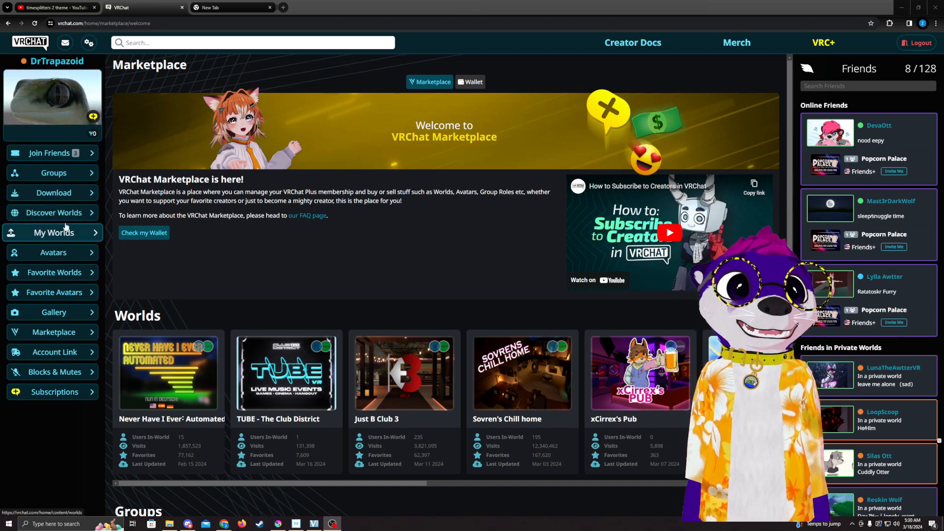
- Go to the VRChat website's Download page with the Creator Companion
{"action": "left_click", "coordinate": [53, 193]}
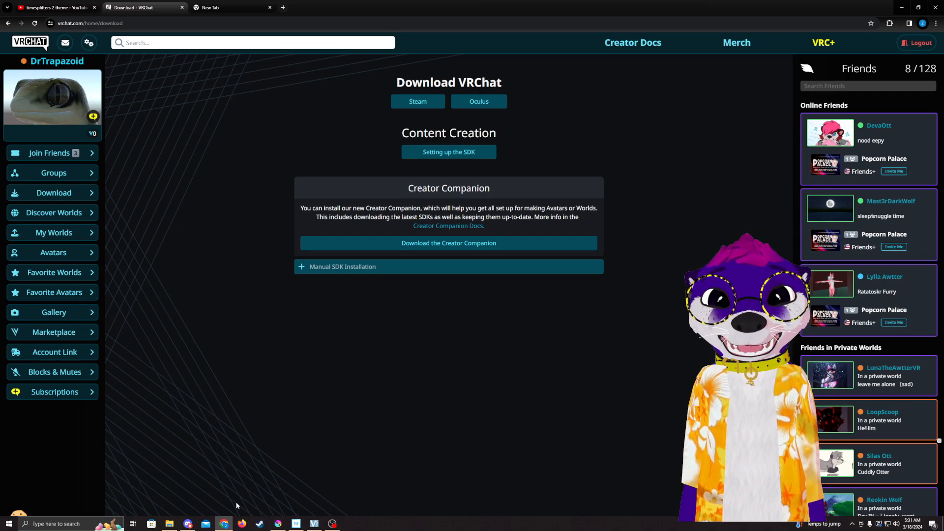
{"action": "mouse_move", "coordinate": [203, 429]}
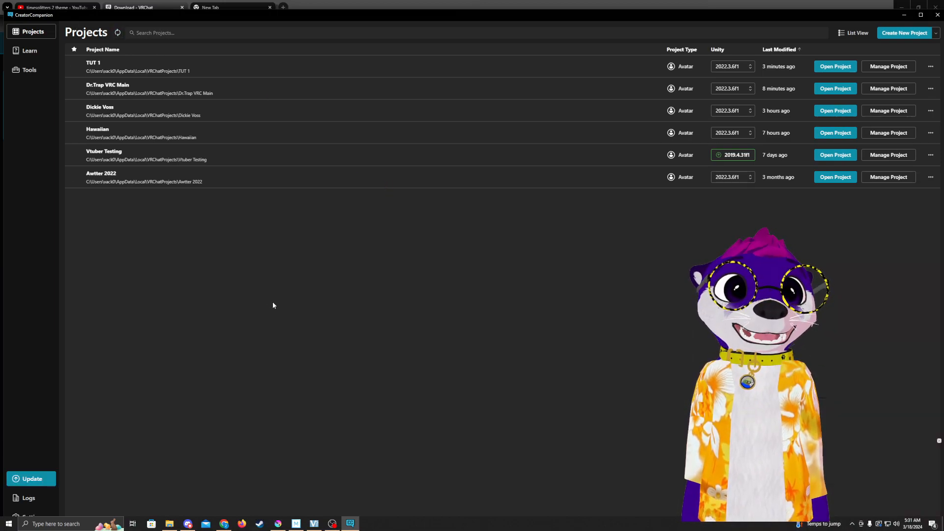
{"action": "mouse_move", "coordinate": [324, 250]}
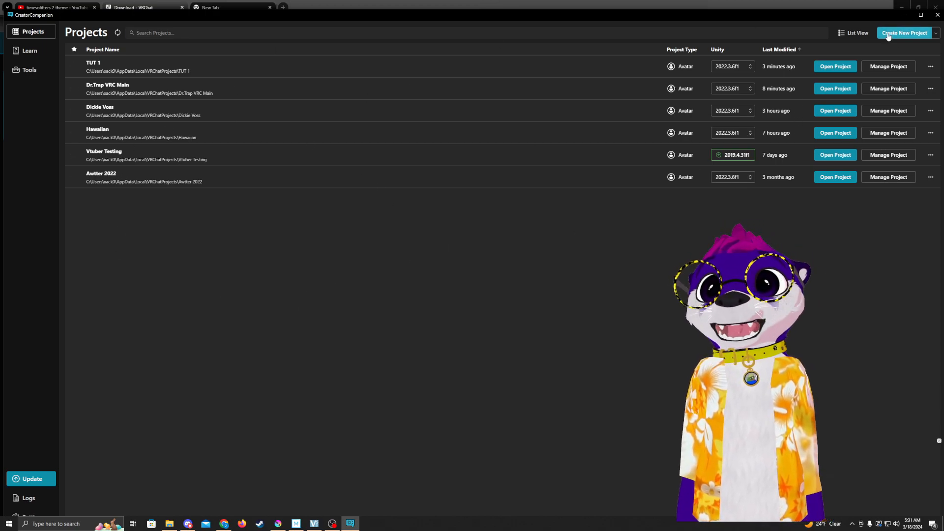
- Start a new project named 'tutorial part 1' using the Unity 2022 Avatar Project template
{"action": "left_click", "coordinate": [900, 34]}
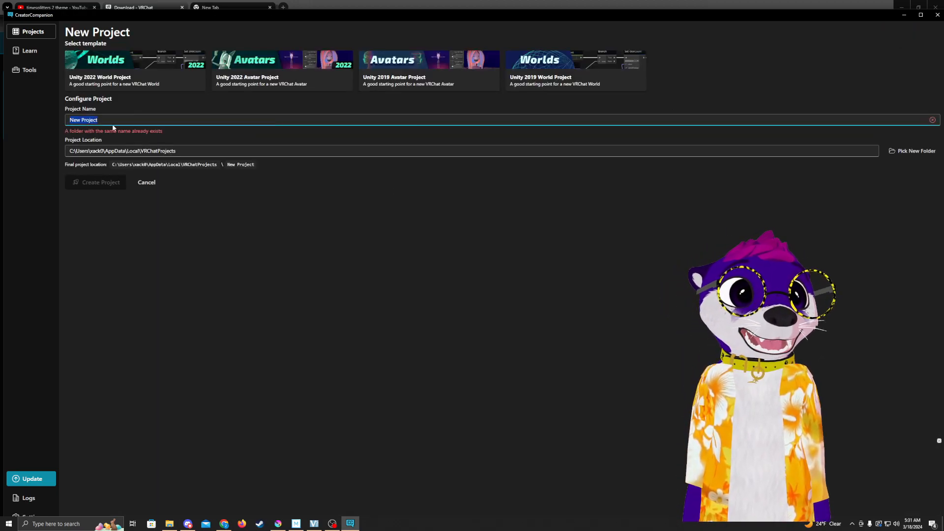
{"action": "type", "text": "tutorial part 1"}
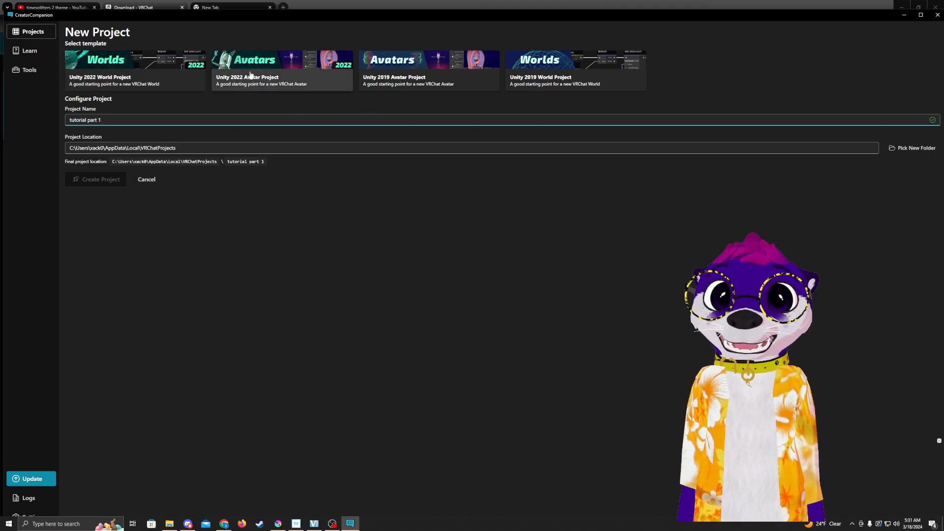
{"action": "left_click", "coordinate": [96, 178]}
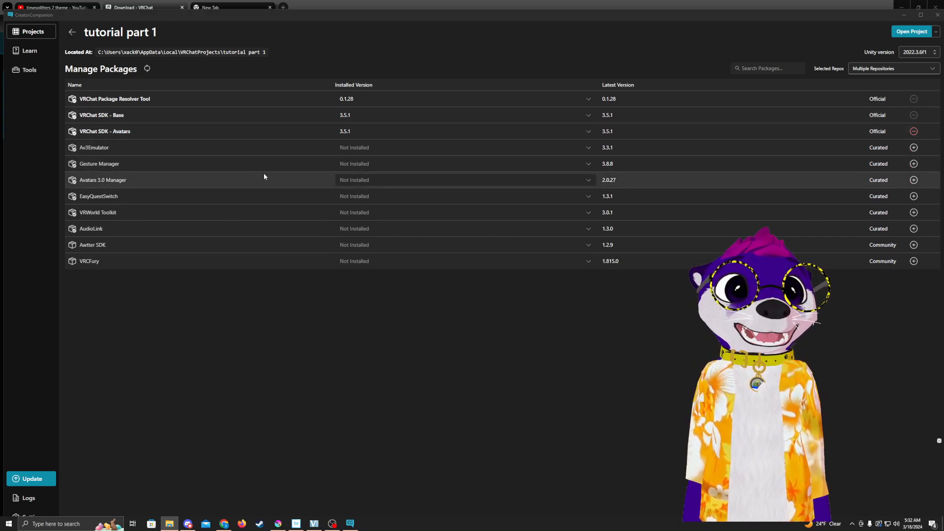
{"action": "mouse_move", "coordinate": [158, 250]}
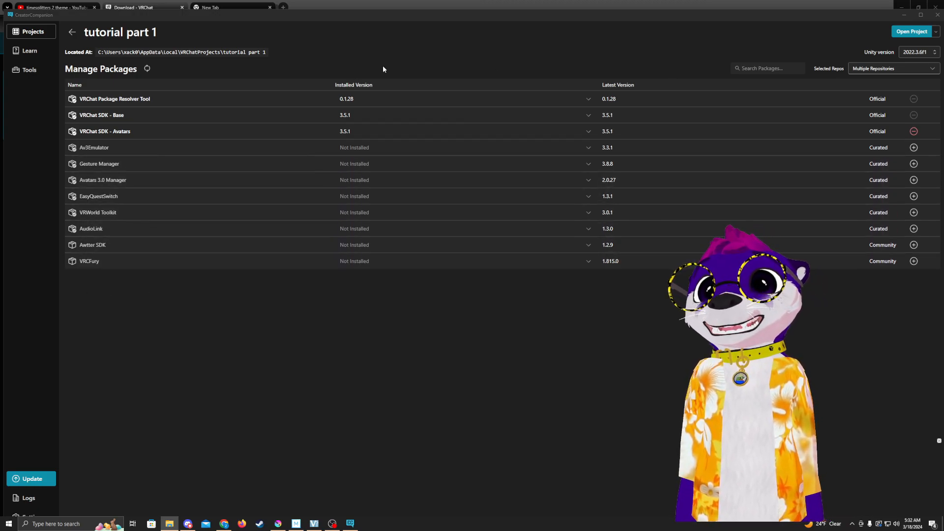
{"action": "mouse_move", "coordinate": [832, 58]}
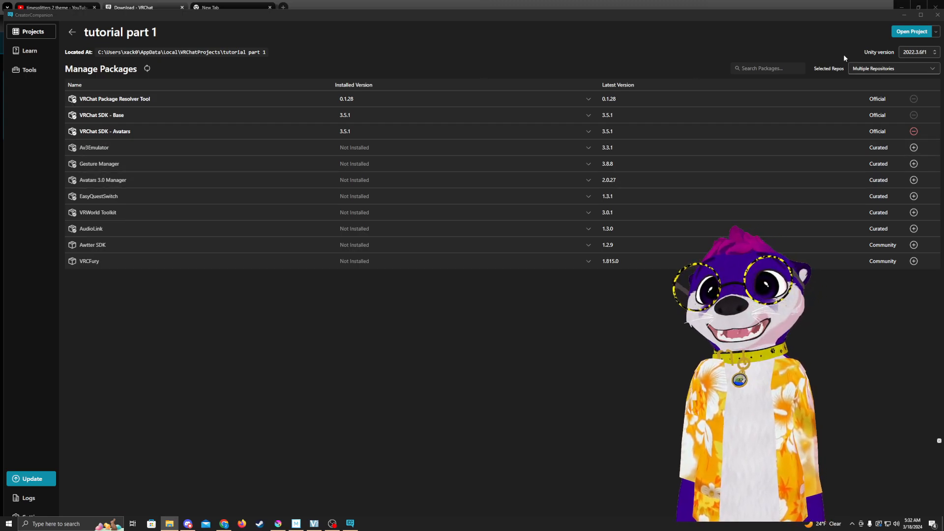
- Open the newly created 'tutorial part 1' project in the Unity editor
{"action": "left_click", "coordinate": [912, 30]}
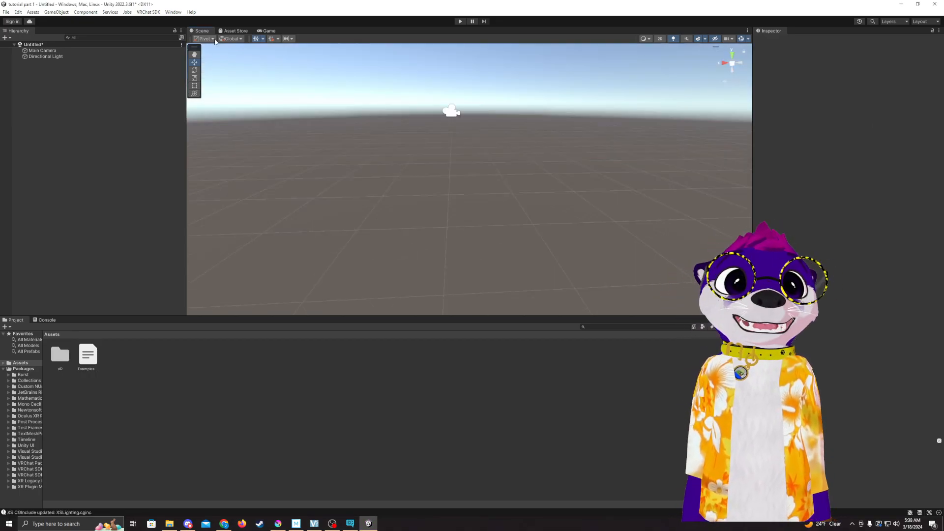
- Import the VRC_IrisTaidum_3.0 unitypackage into the project's Assets
{"action": "left_click", "coordinate": [173, 11]}
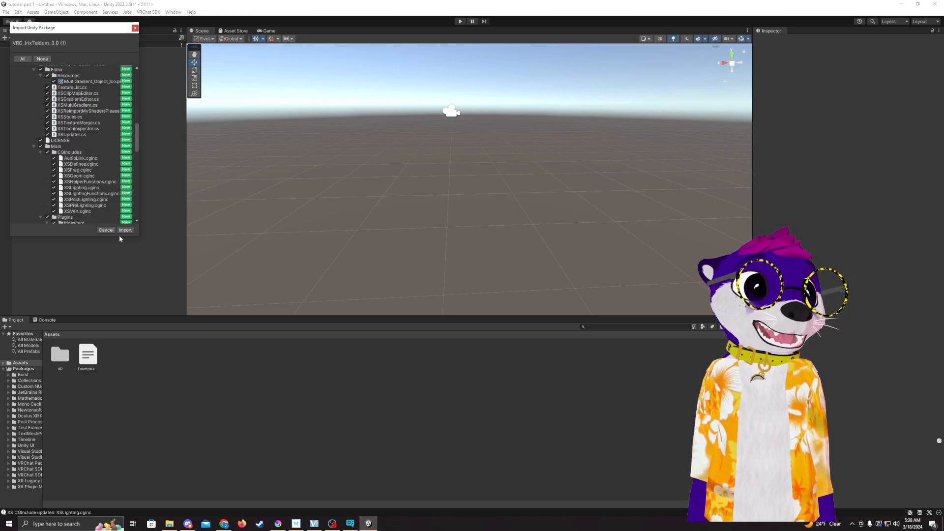
{"action": "left_click", "coordinate": [124, 230]}
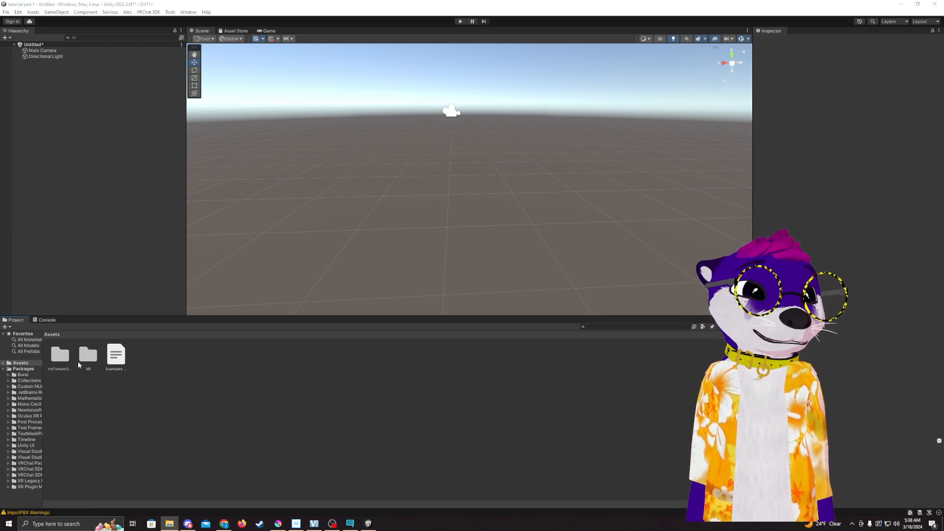
- Place the IrisTaidum3 prefab into the scene with its Transform position at 0
{"action": "double_click", "coordinate": [59, 354]}
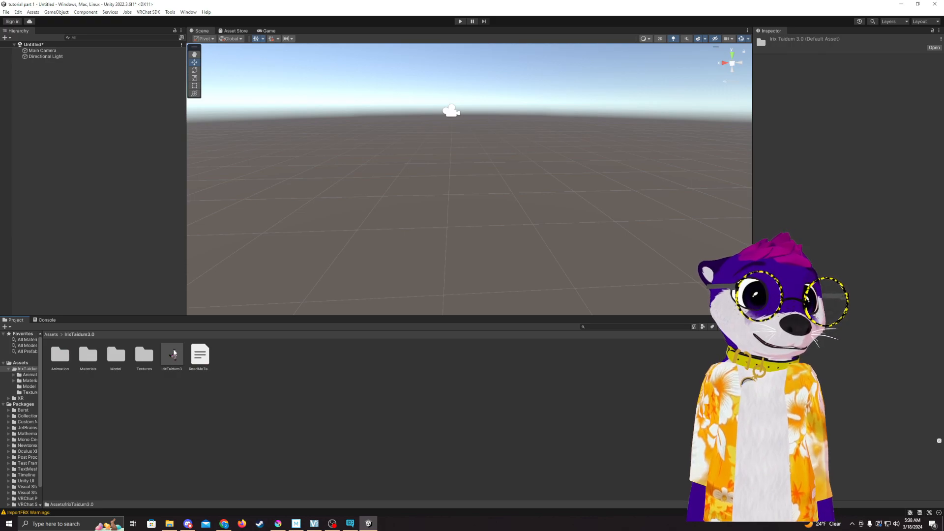
{"action": "left_click", "coordinate": [172, 355]}
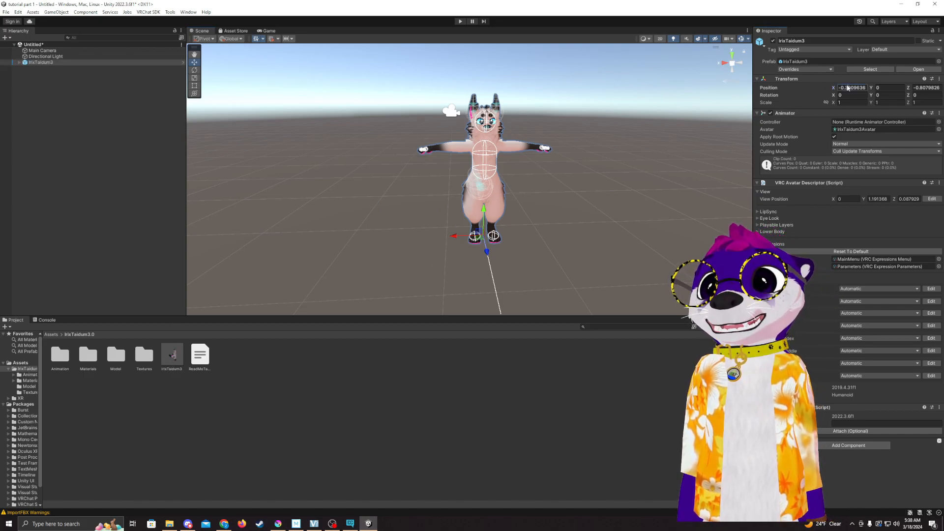
{"action": "type", "text": "0"}
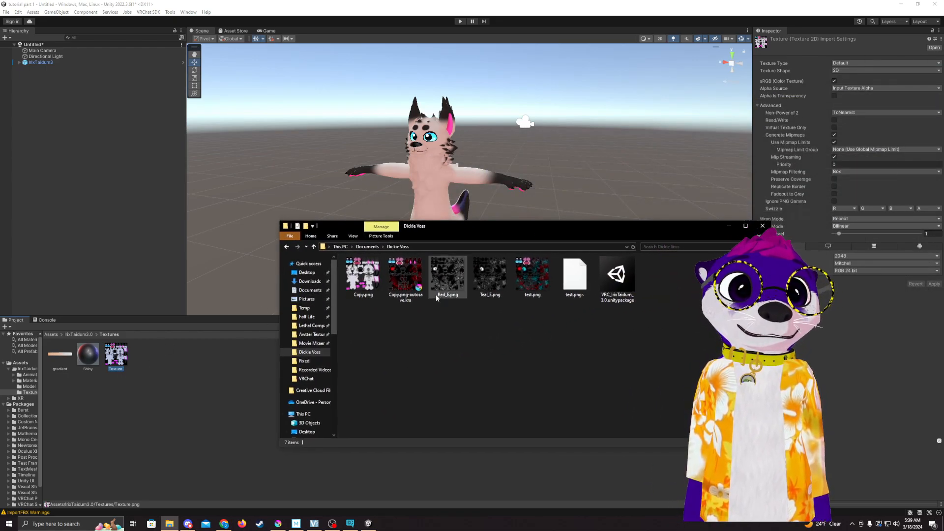
- Bring the Copy.png texture from File Explorer into the avatar's Textures folder as 'test'
{"action": "left_click", "coordinate": [362, 274]}
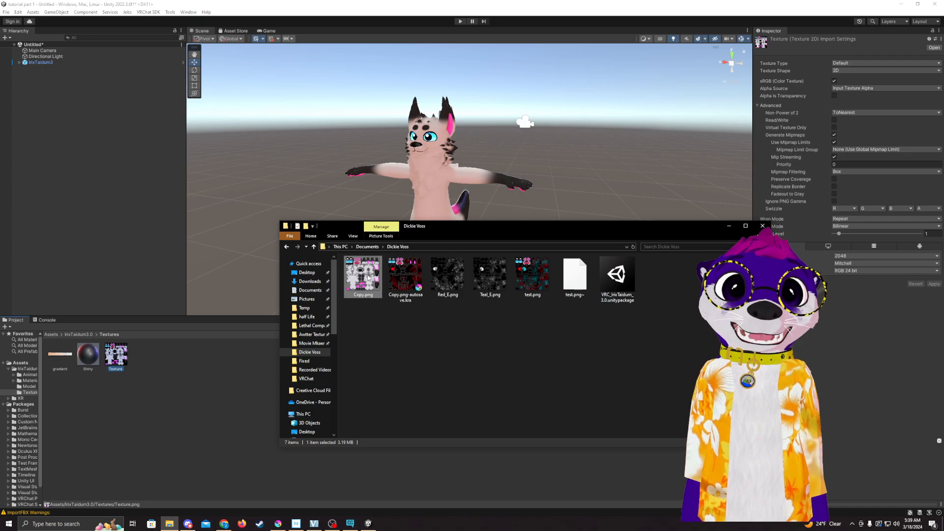
{"action": "right_click", "coordinate": [362, 273]}
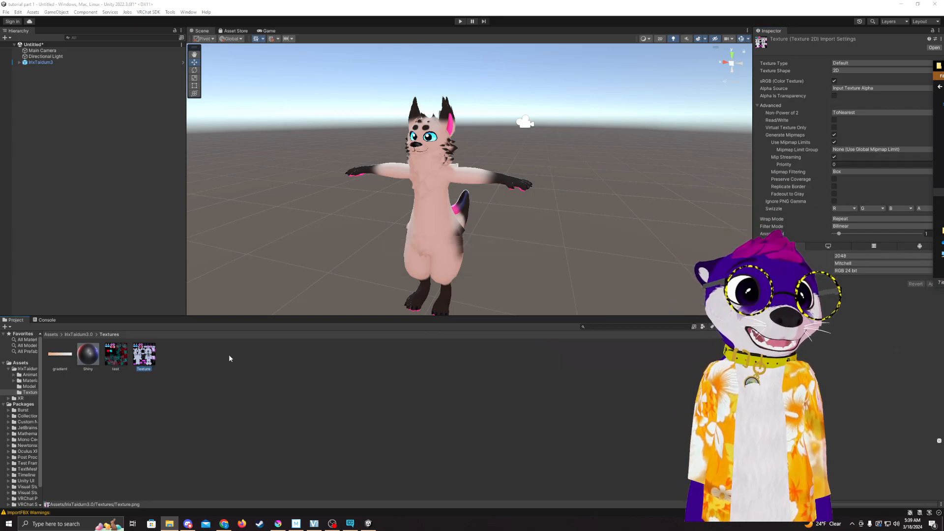
{"action": "left_click", "coordinate": [116, 354]}
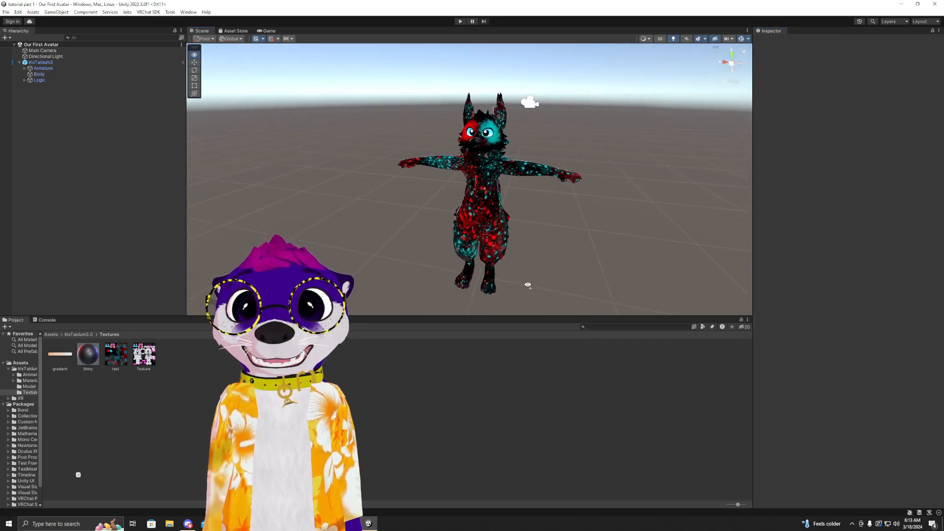
- Assign the test texture to the avatar's material for a red-and-teal speckled look
{"action": "left_click", "coordinate": [144, 354]}
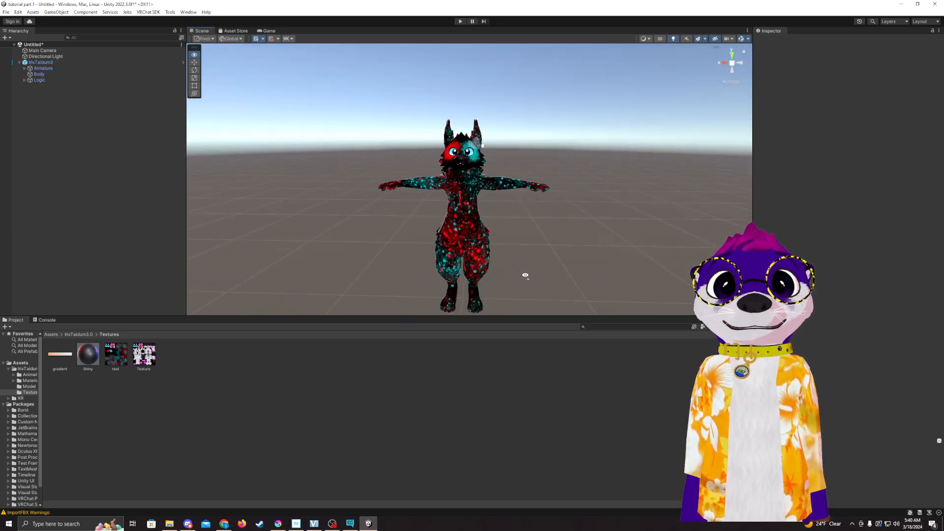
- Select IrisTaidum3 and show the VRChat SDK Control Panel
{"action": "left_click", "coordinate": [40, 63]}
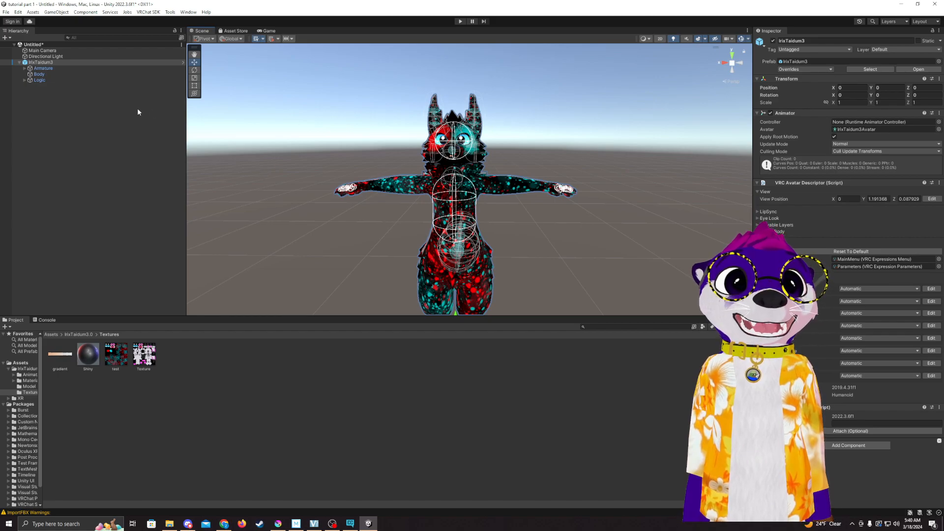
{"action": "left_click", "coordinate": [149, 12]}
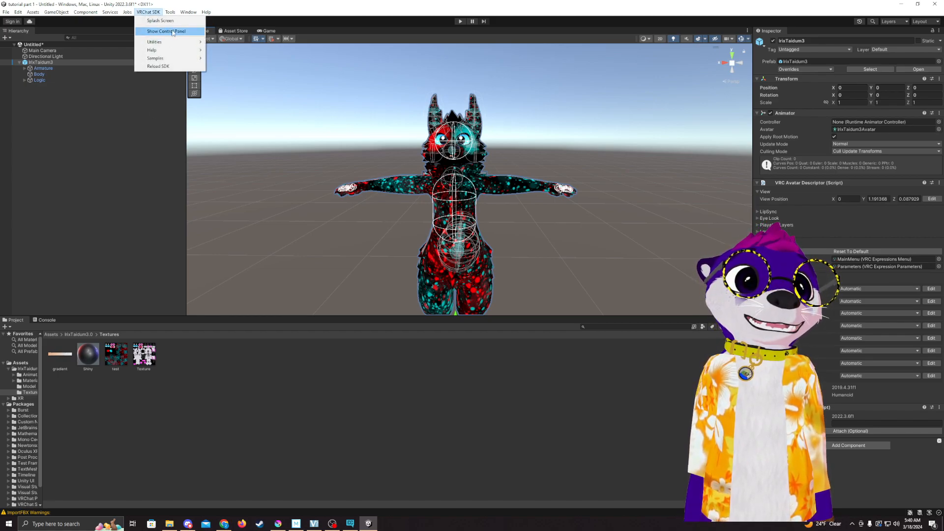
{"action": "left_click", "coordinate": [167, 31]}
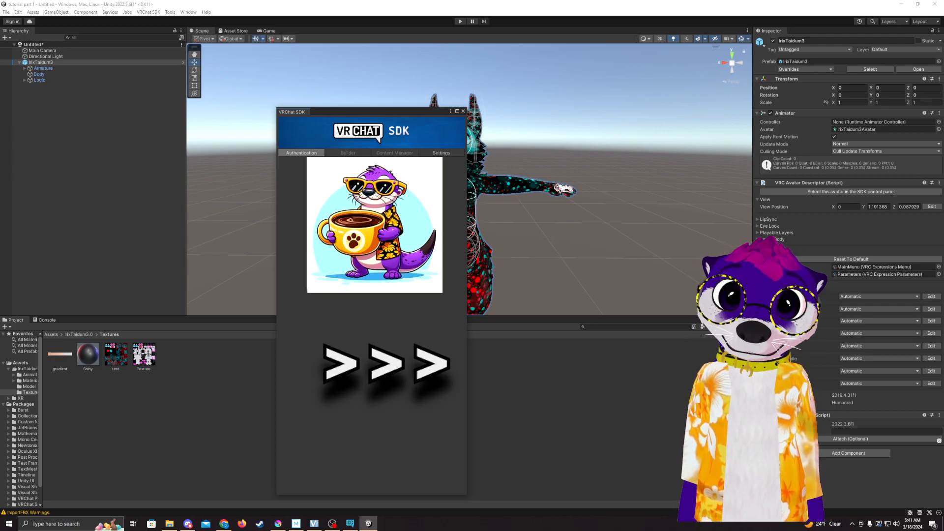
- In the Builder tab, name the avatar 'Our First Avatar' and keep Visibility on Private
{"action": "left_click", "coordinate": [348, 153]}
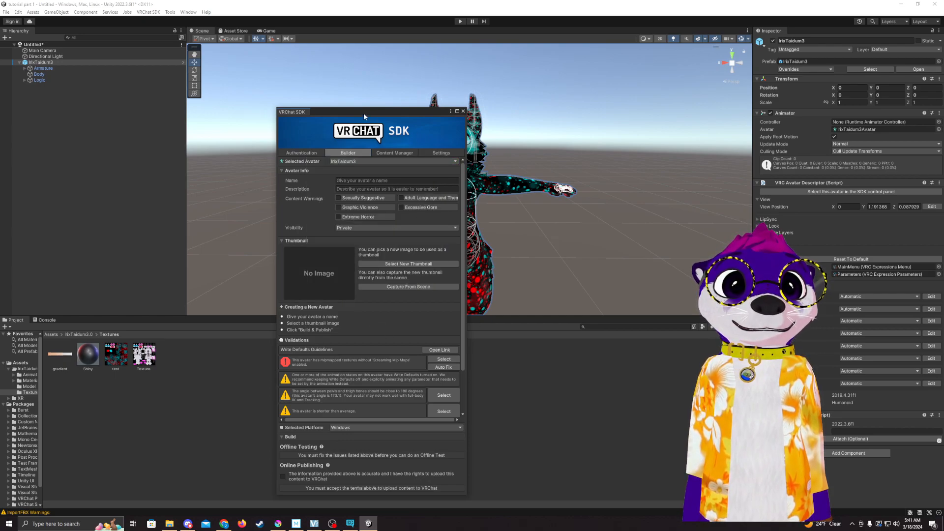
{"action": "left_click", "coordinate": [397, 180]}
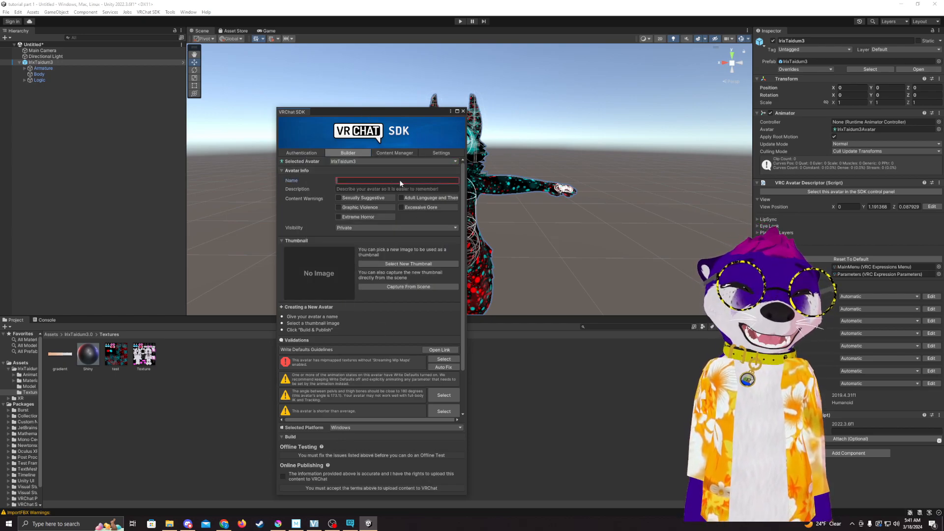
{"action": "type", "text": "Our First Avatar"}
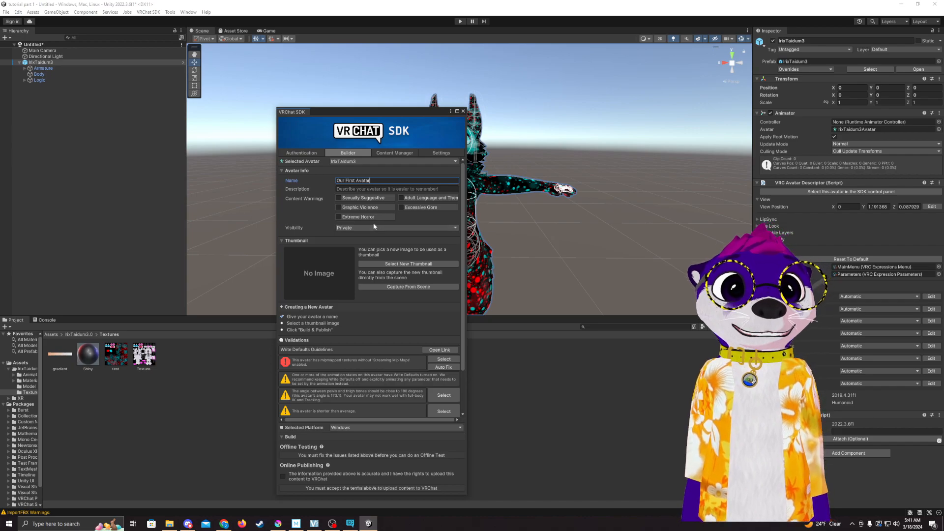
{"action": "left_click", "coordinate": [398, 228]}
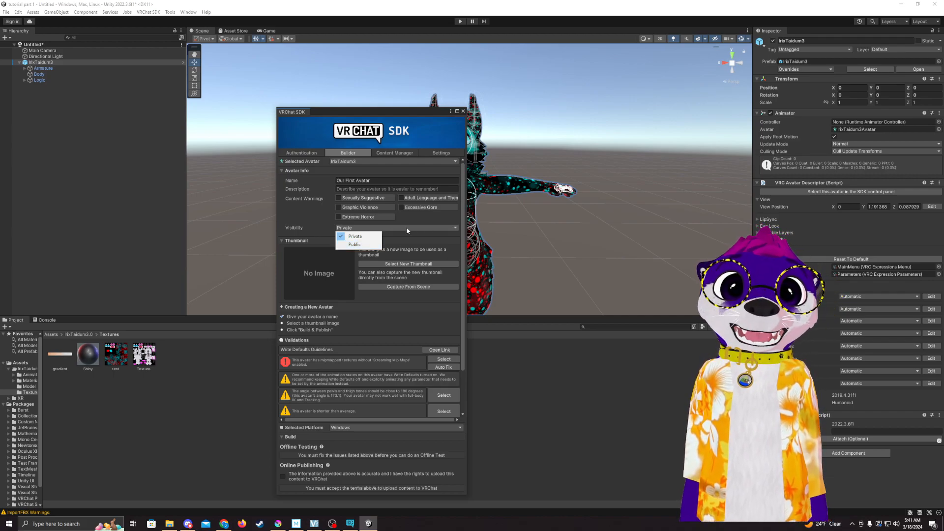
{"action": "left_click", "coordinate": [355, 236]}
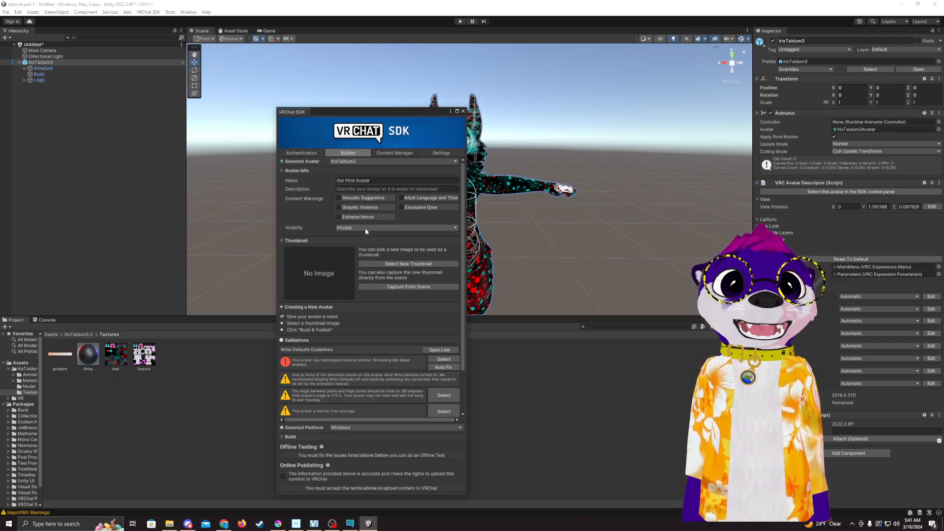
{"action": "left_click", "coordinate": [395, 228]}
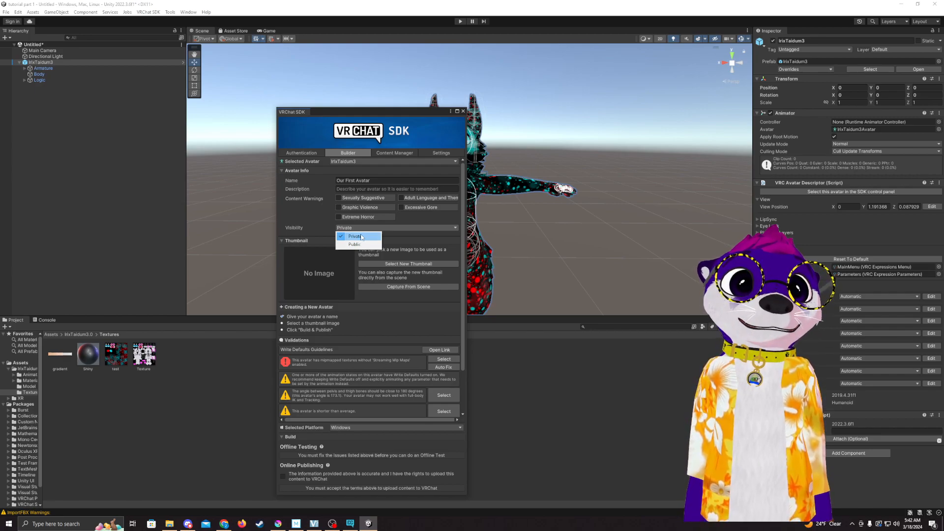
{"action": "mouse_move", "coordinate": [354, 244]}
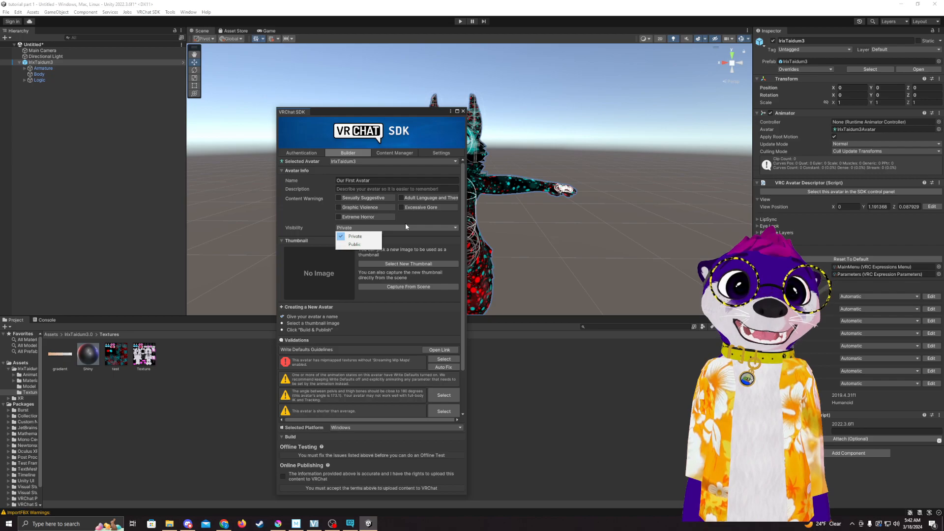
{"action": "left_click", "coordinate": [355, 236]}
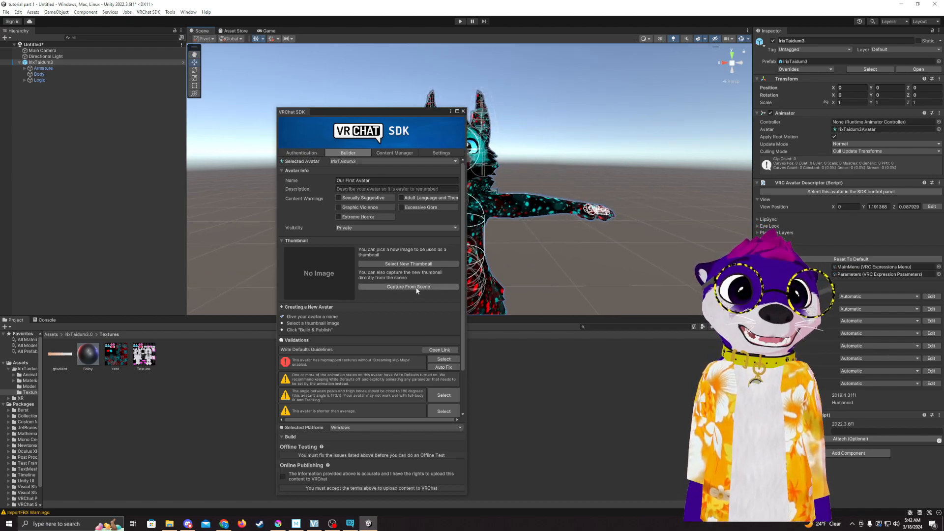
- Capture the avatar thumbnail from the scene and move down to the publishing rights section
{"action": "left_click", "coordinate": [408, 286]}
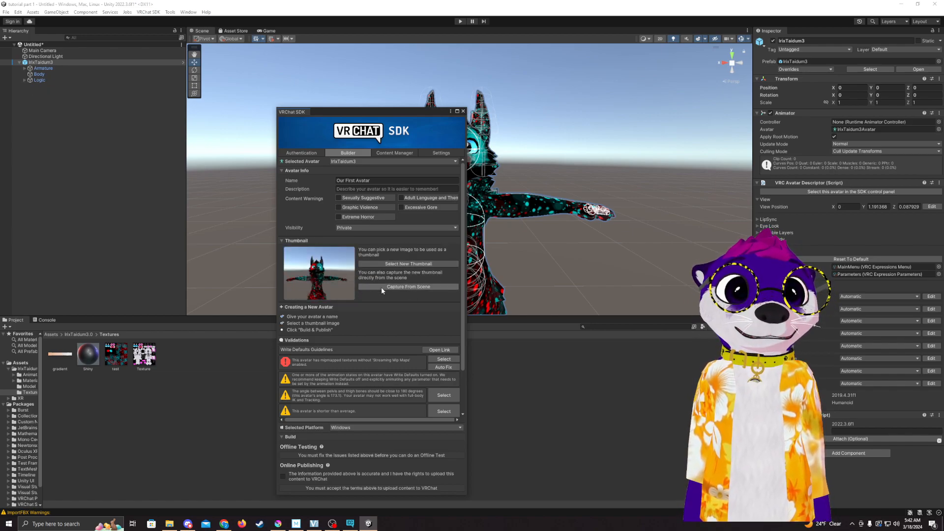
{"action": "scroll", "scroll_direction": "down", "scroll_amount": 3}
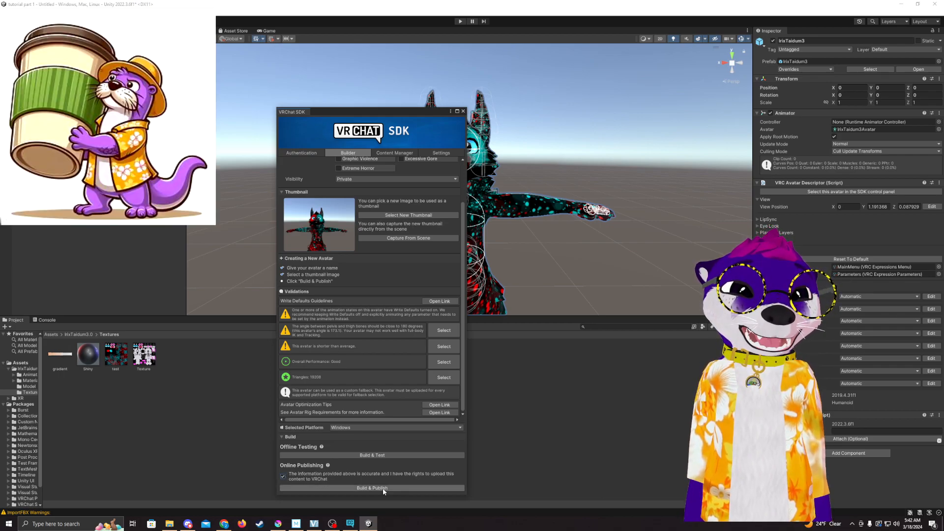
- Build & Publish the avatar, saving the scene as 'Our First Avatar' when prompted
{"action": "left_click", "coordinate": [372, 488]}
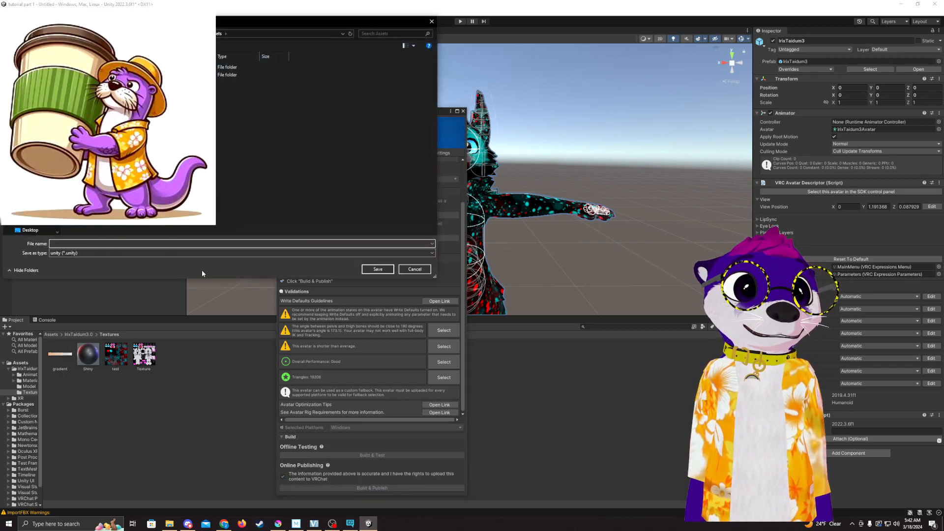
{"action": "left_click", "coordinate": [123, 244]}
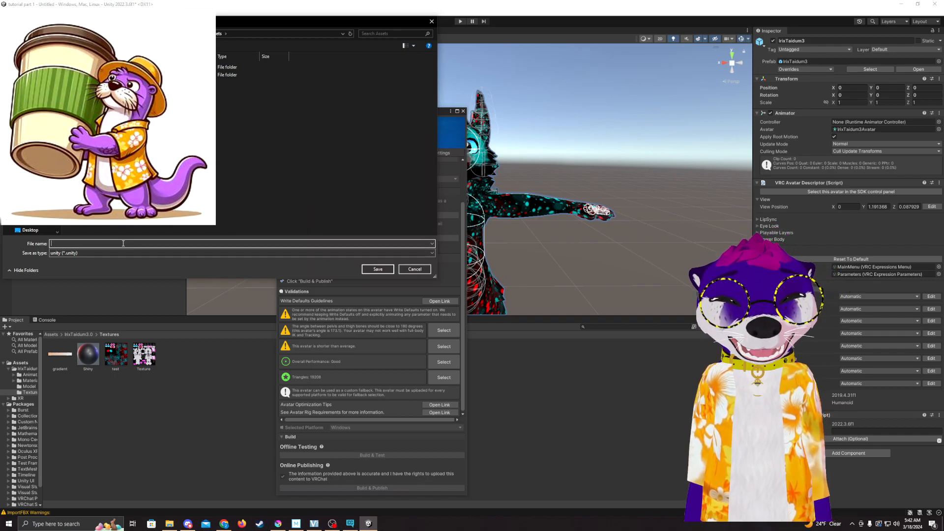
{"action": "type", "text": "Our First Avat"}
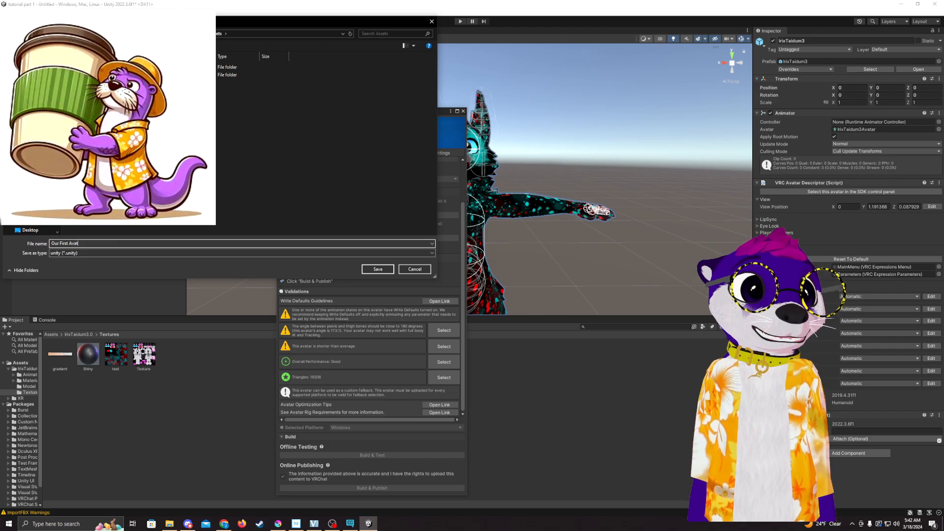
{"action": "left_click", "coordinate": [378, 268]}
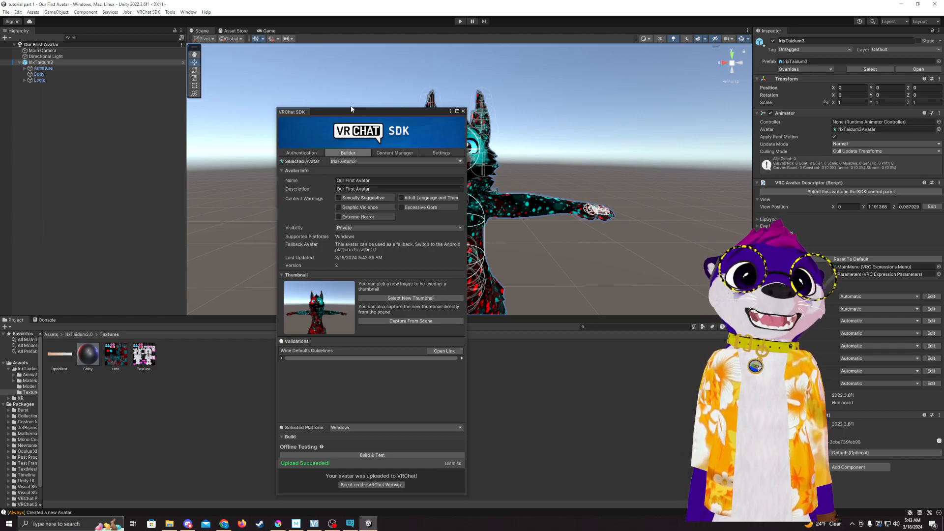
- Close the VRChat SDK panel after 'Upload Succeeded!' to view the avatar in the scene
{"action": "left_click", "coordinate": [462, 110]}
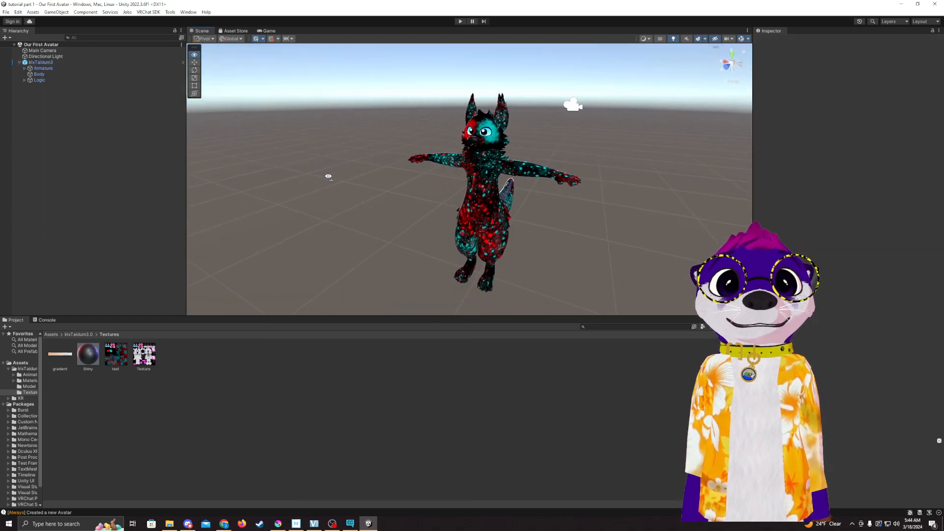